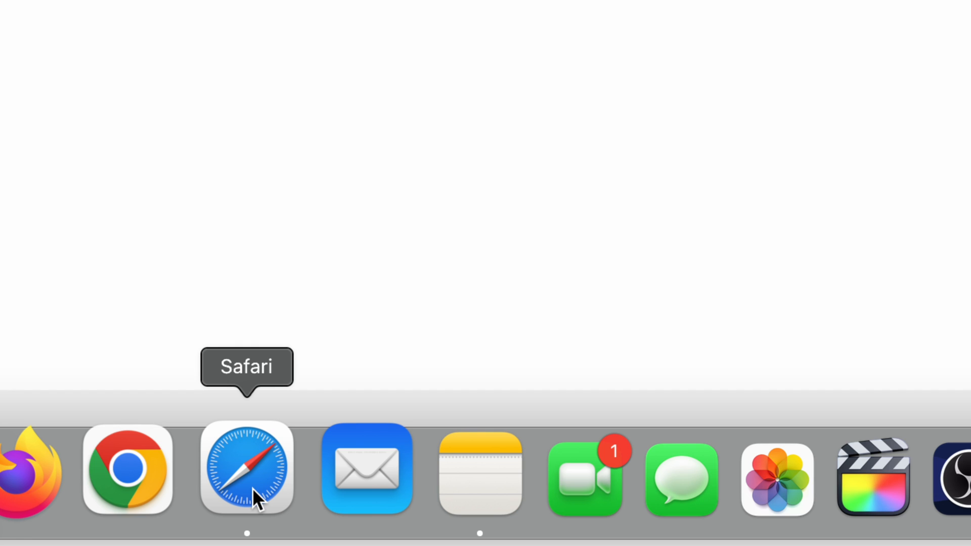
Launch Safari from the Dock to show the Google home page
click(247, 468)
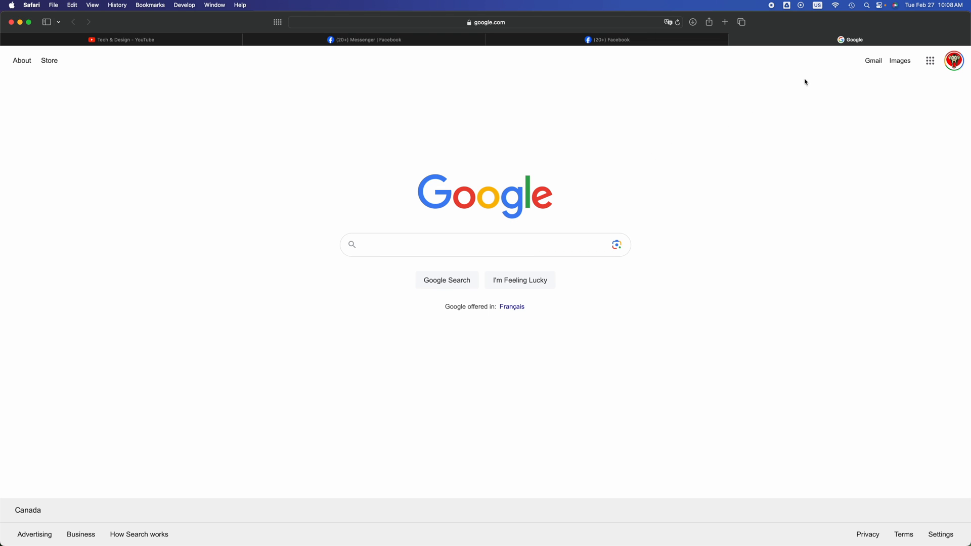
mouse_move(861, 3)
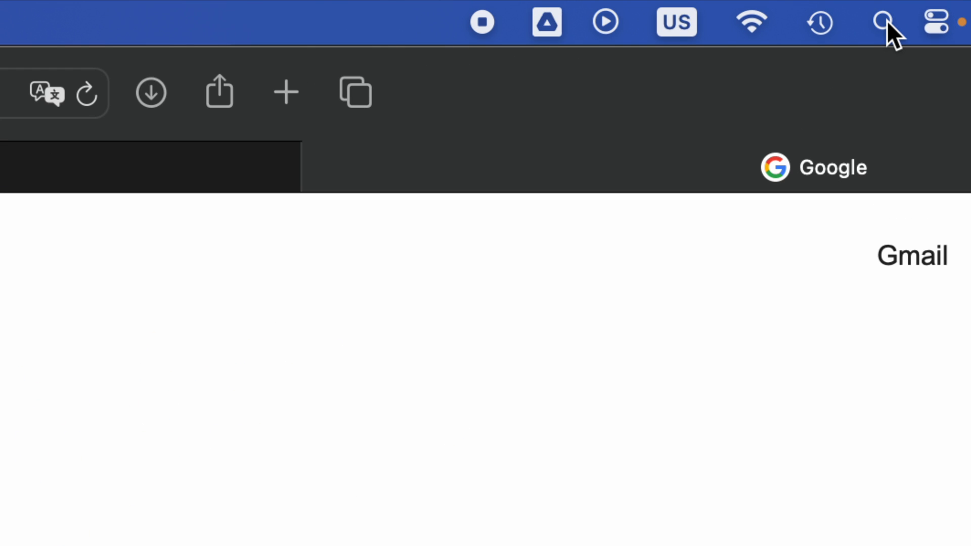
Search Google for 'youtube'
click(883, 23)
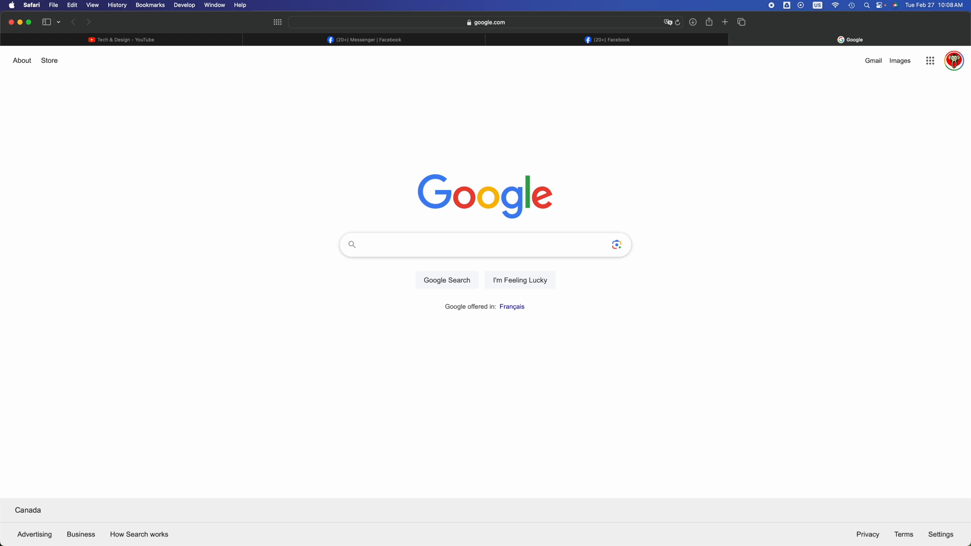
text(youtube)
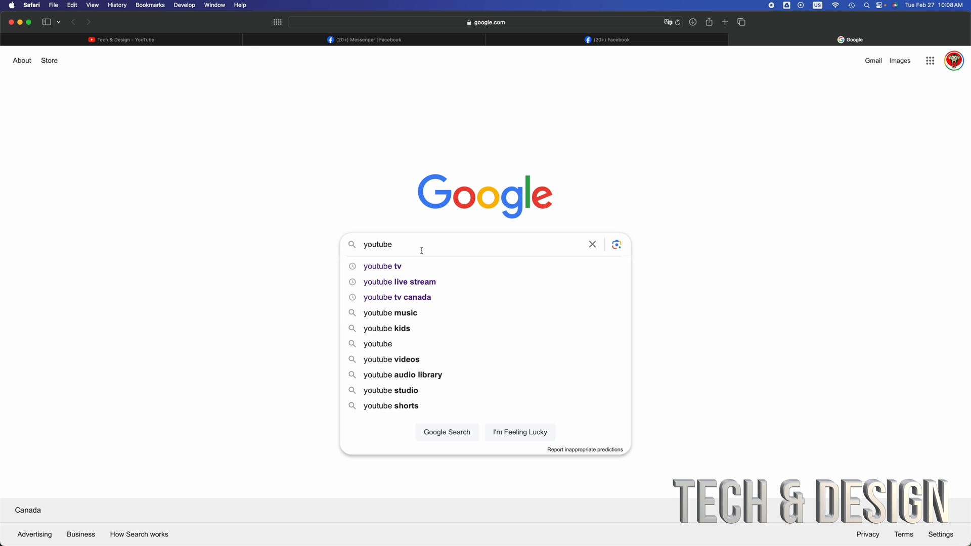
key(enter)
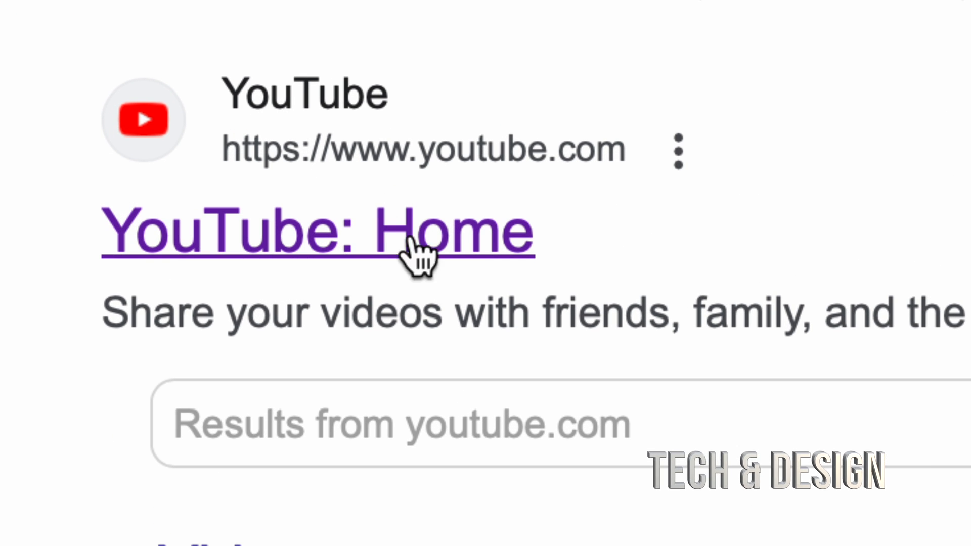
Open the YouTube: Home result and play the 'How to Connect Nintendo Switch to a TV' video
click(316, 232)
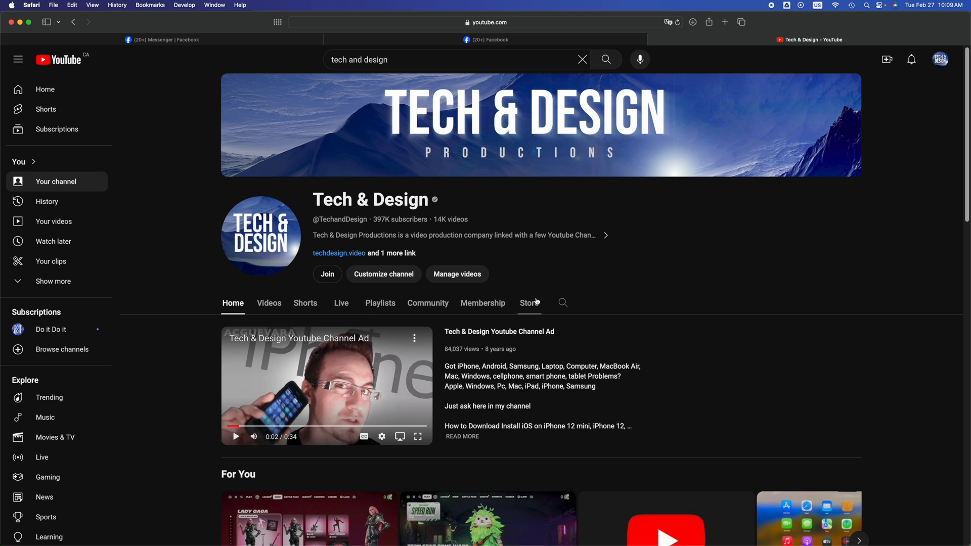
scroll(down, 3)
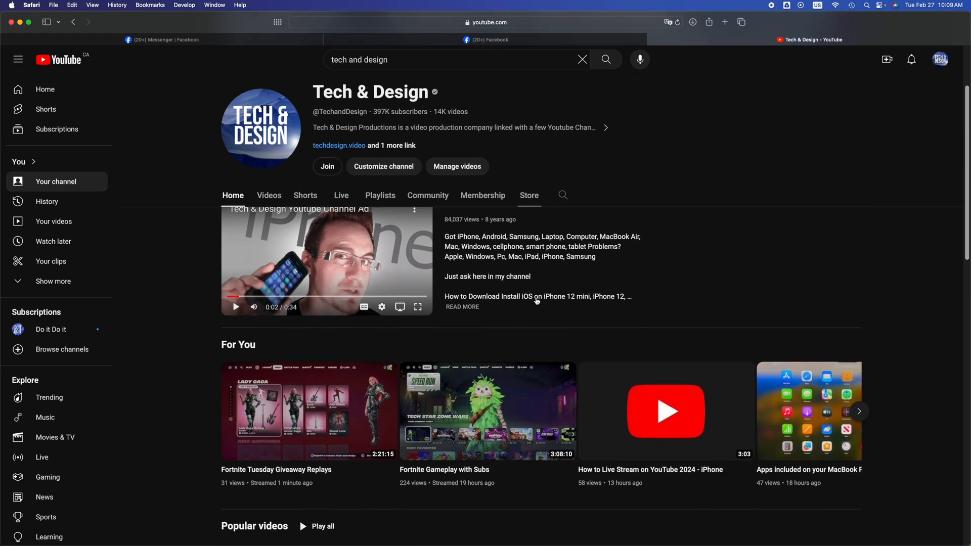
scroll(down, 3)
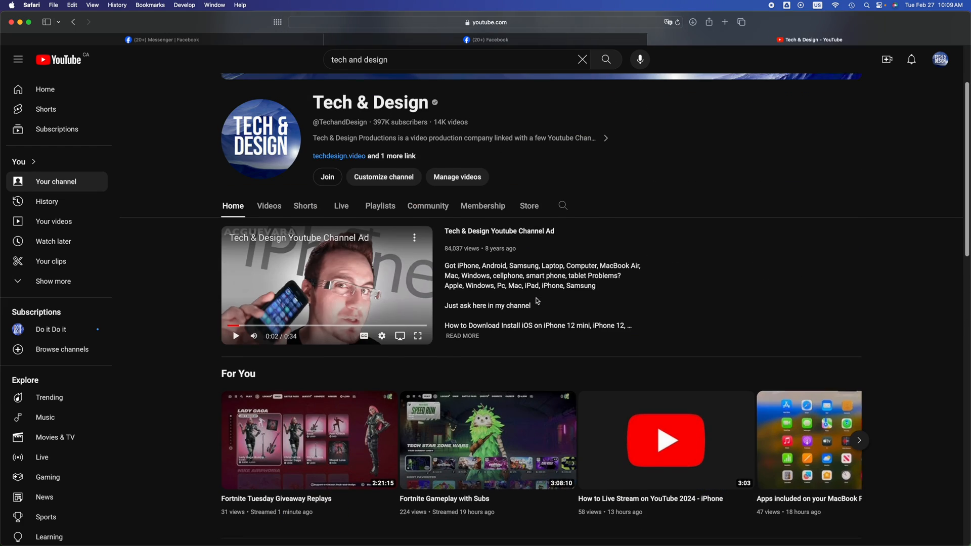
scroll(down, 3)
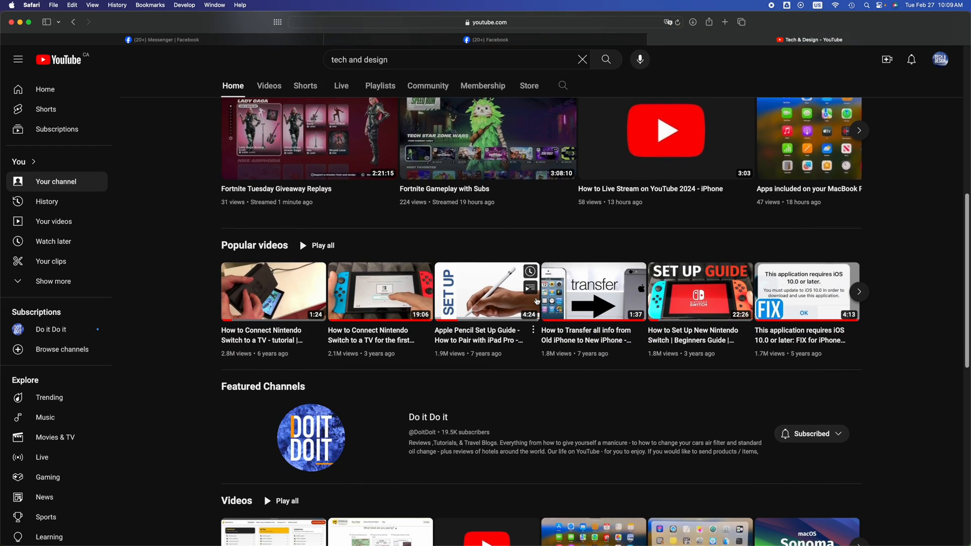
mouse_move(280, 291)
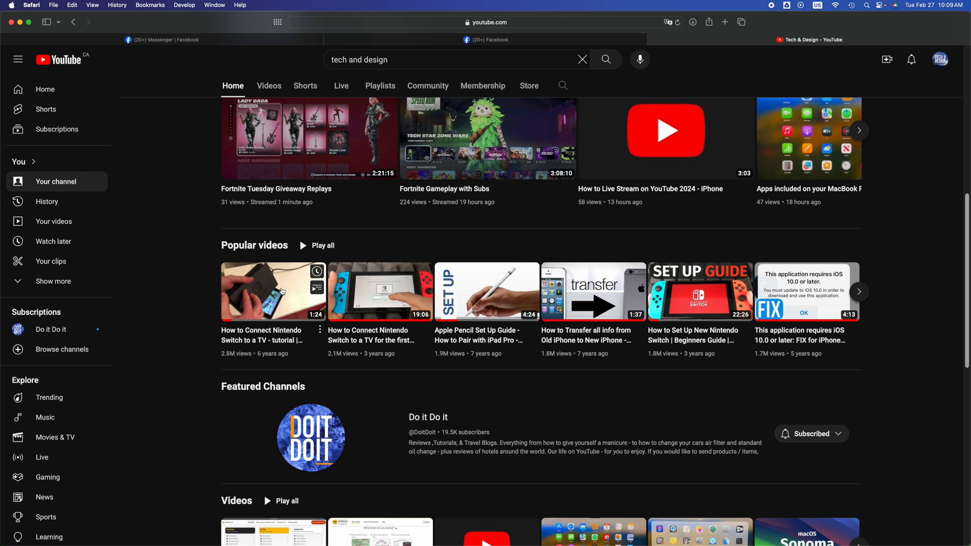
click(273, 292)
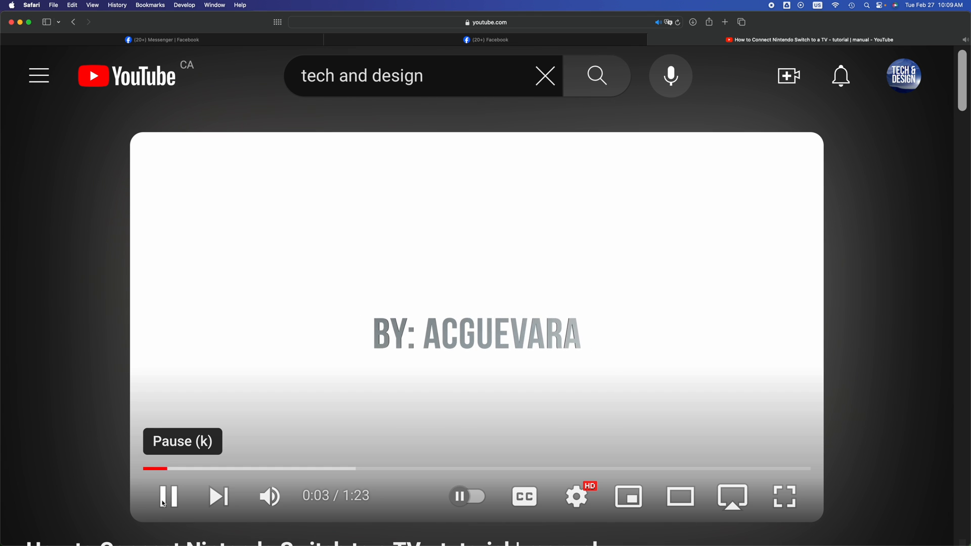